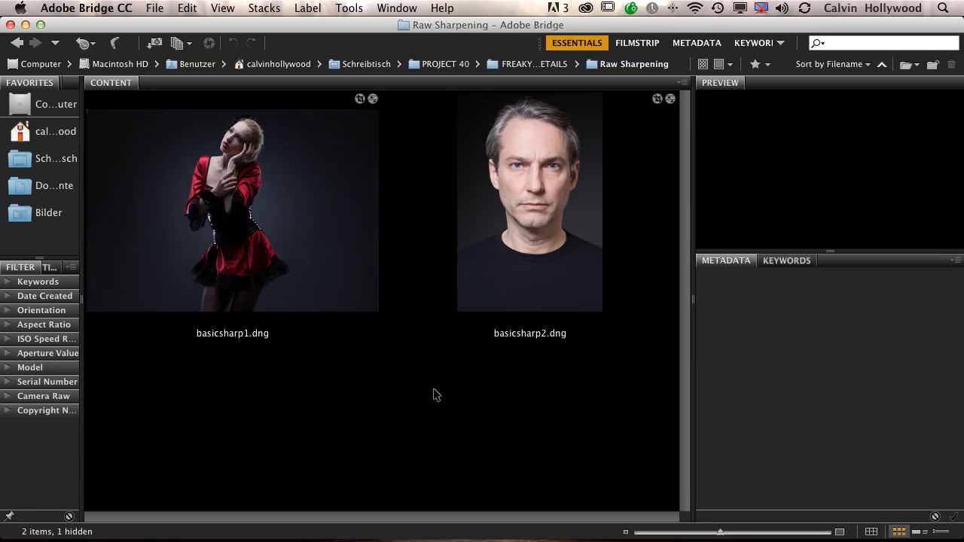
{"action": "mouse_move", "coordinate": [264, 209]}
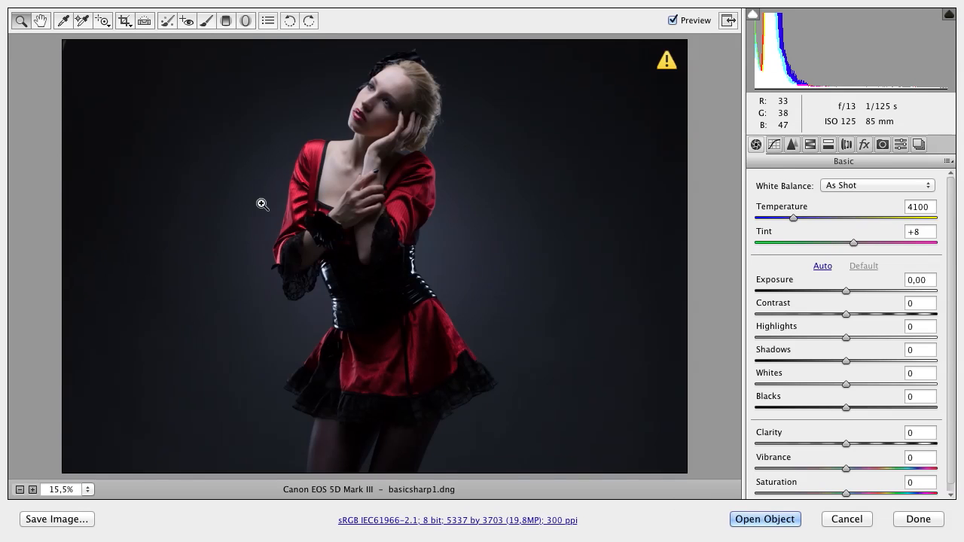
Zoom the woman's portrait in to 200% around her eye.
{"action": "left_click", "coordinate": [667, 63]}
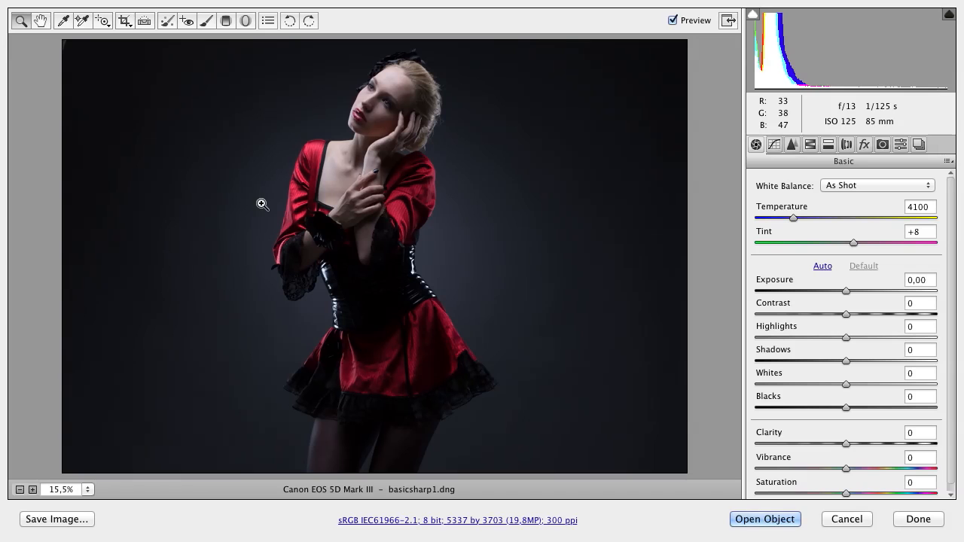
{"action": "left_click", "coordinate": [438, 154]}
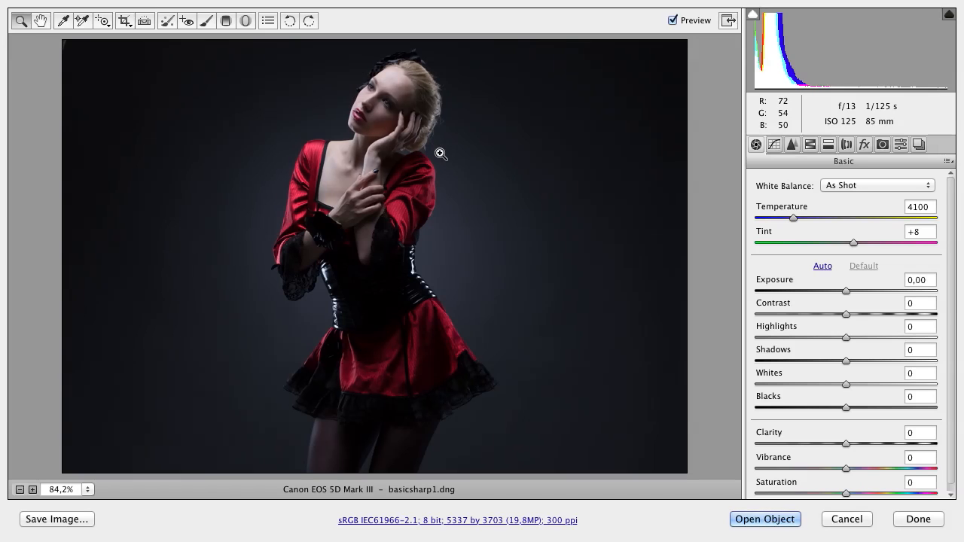
{"action": "left_click", "coordinate": [437, 155]}
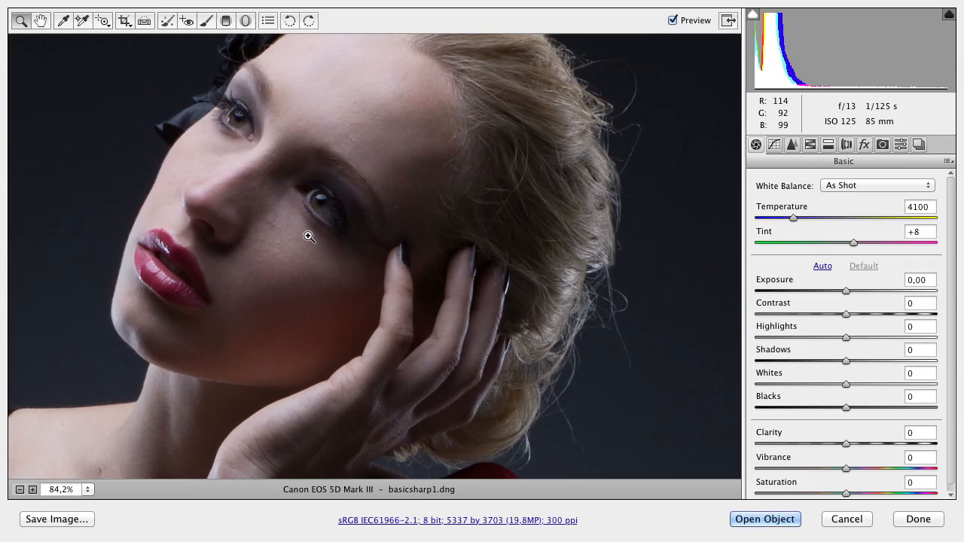
{"action": "left_click", "coordinate": [303, 236]}
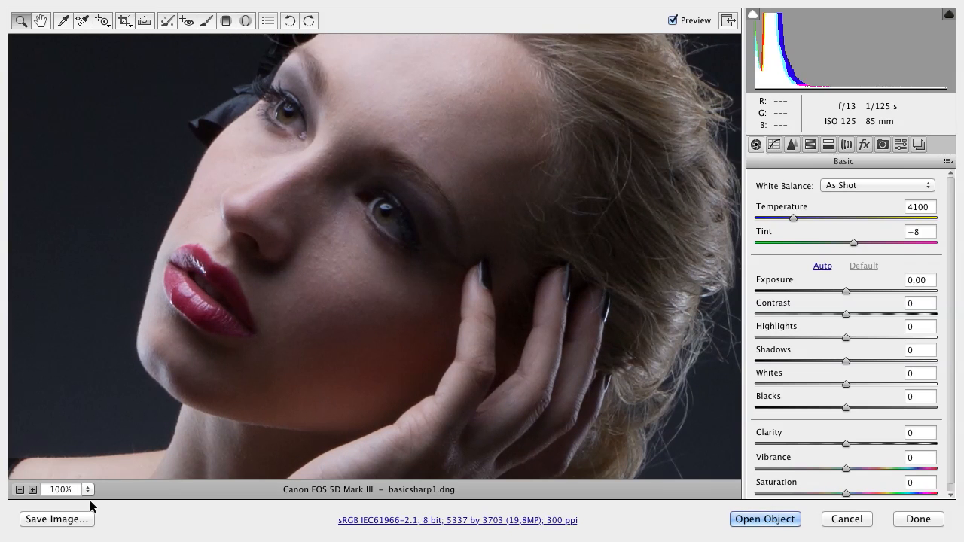
{"action": "mouse_move", "coordinate": [524, 241]}
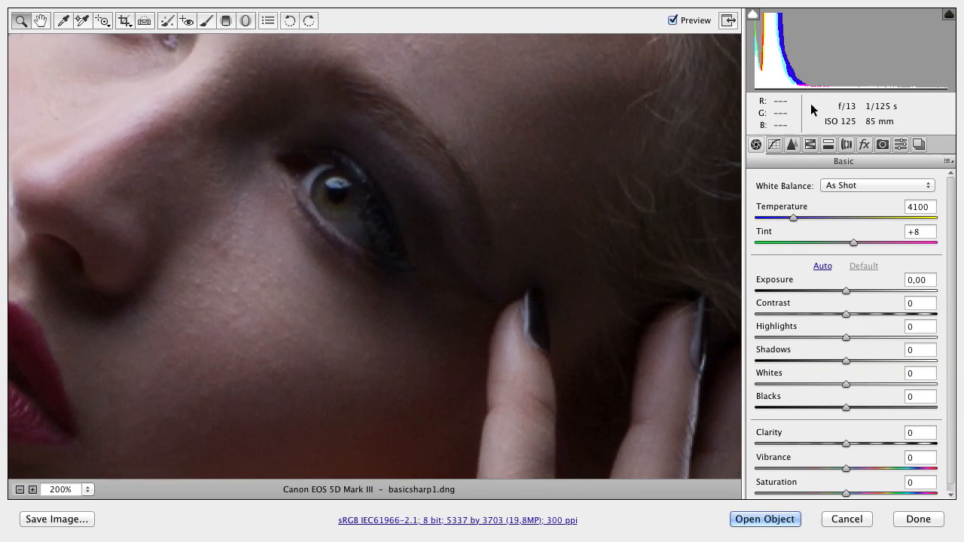
{"action": "mouse_move", "coordinate": [792, 146]}
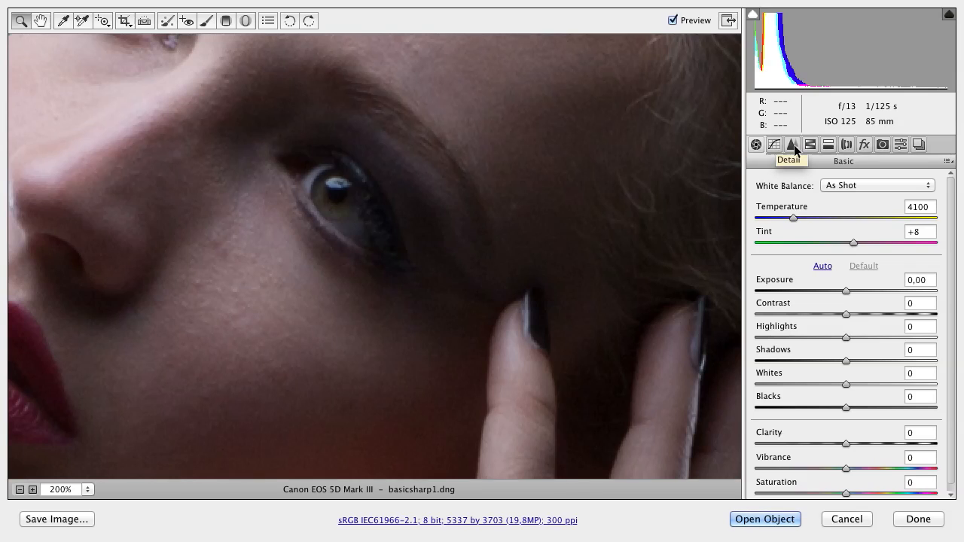
Raise the Detail sharpening Amount from 25 to 93, toggling Preview to compare.
{"action": "left_click", "coordinate": [792, 145]}
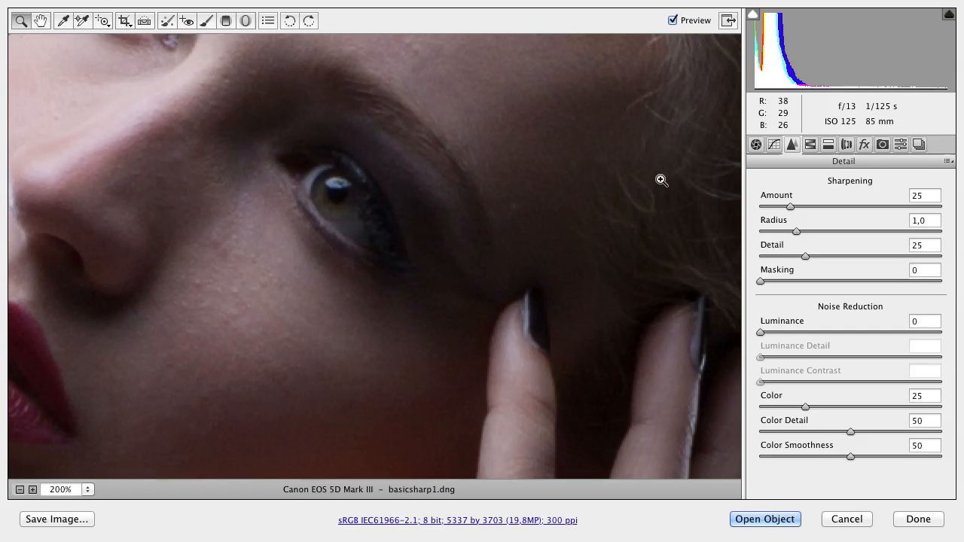
{"action": "mouse_move", "coordinate": [844, 213]}
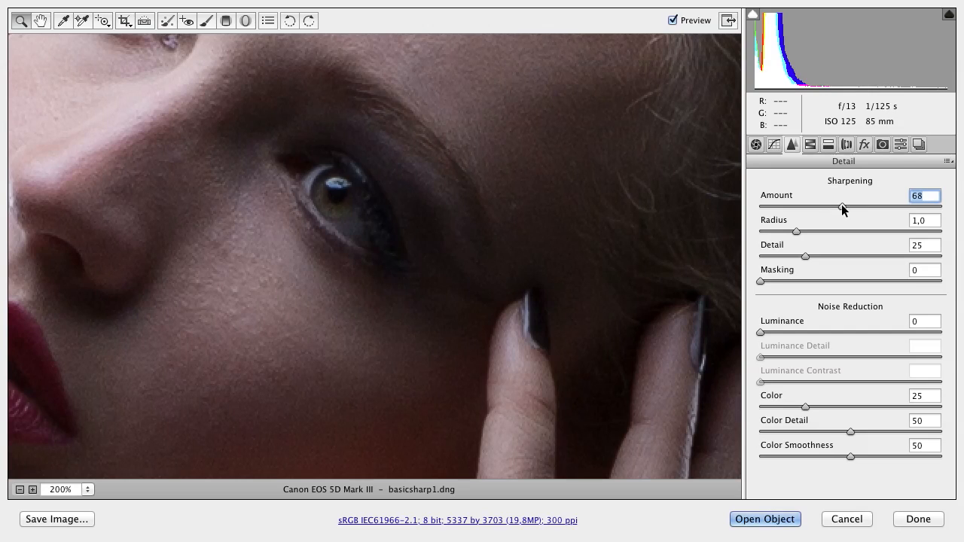
{"action": "left_click_drag", "start_coordinate": [843, 207], "coordinate": [847, 207]}
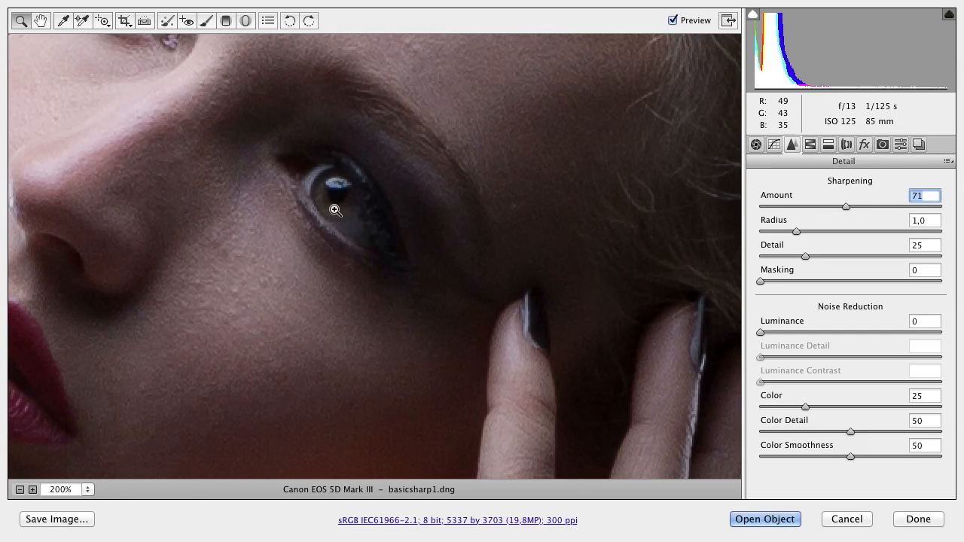
{"action": "left_click", "coordinate": [671, 21]}
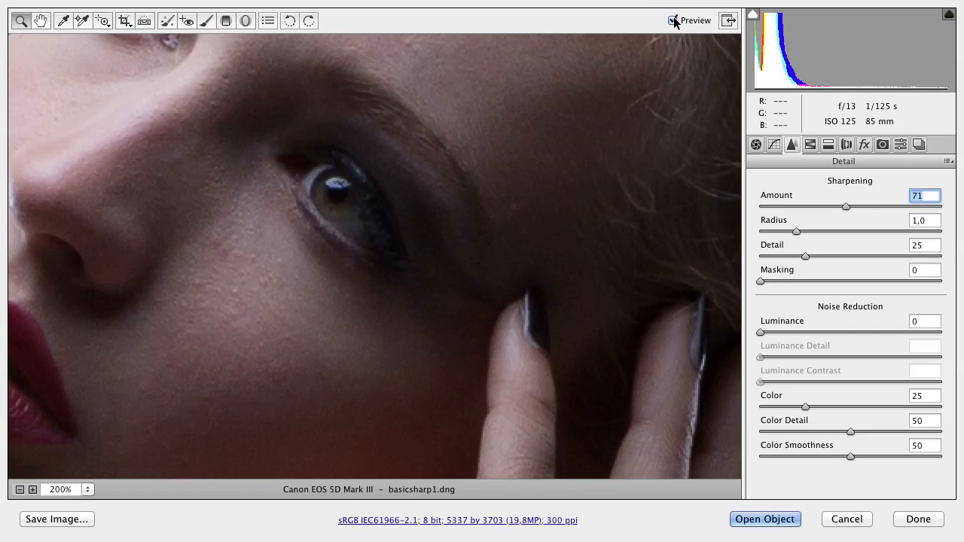
{"action": "left_click", "coordinate": [671, 21]}
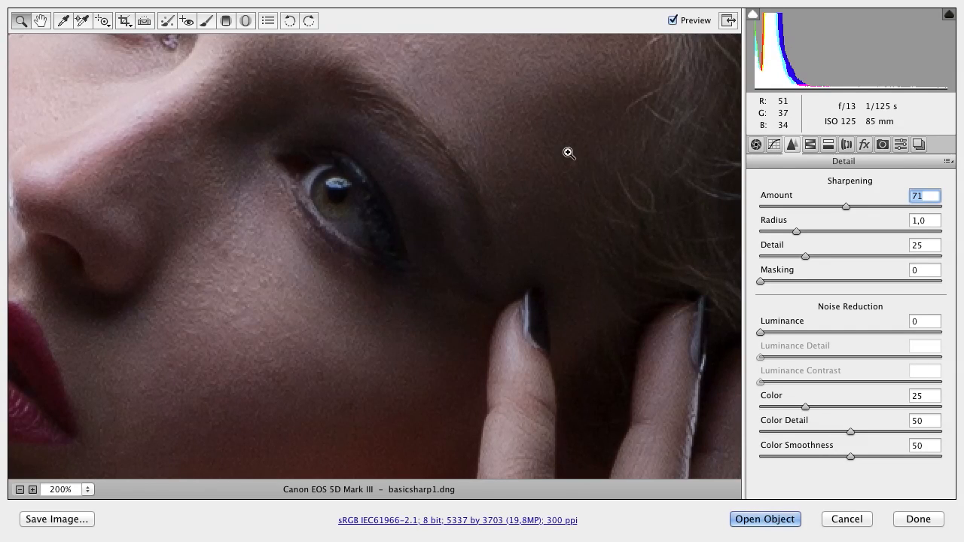
{"action": "mouse_move", "coordinate": [338, 299]}
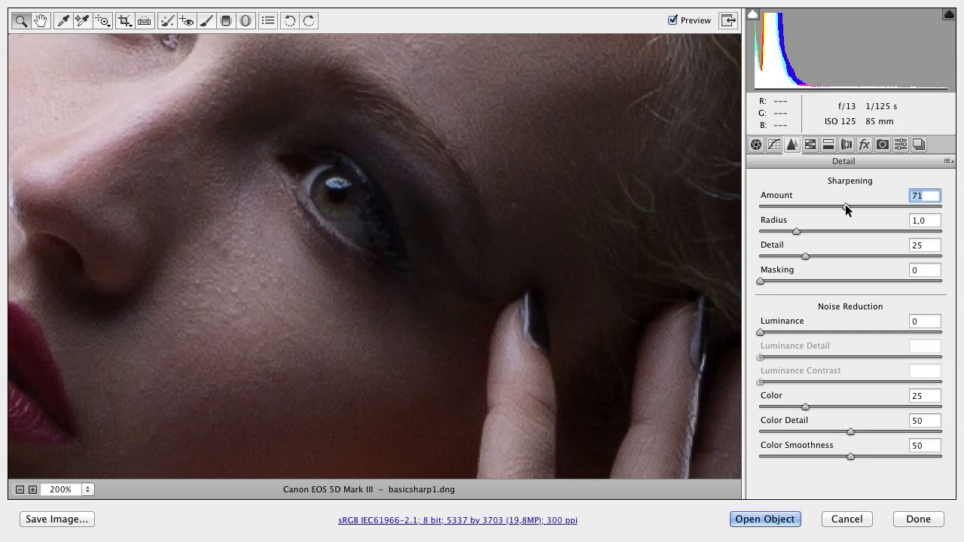
{"action": "left_click_drag", "start_coordinate": [846, 207], "coordinate": [883, 208]}
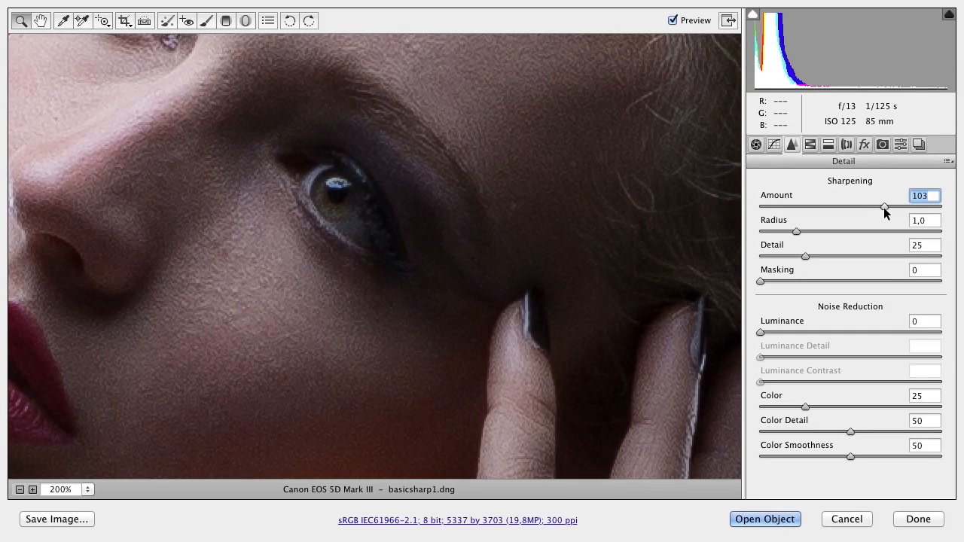
{"action": "left_click_drag", "start_coordinate": [885, 207], "coordinate": [873, 207]}
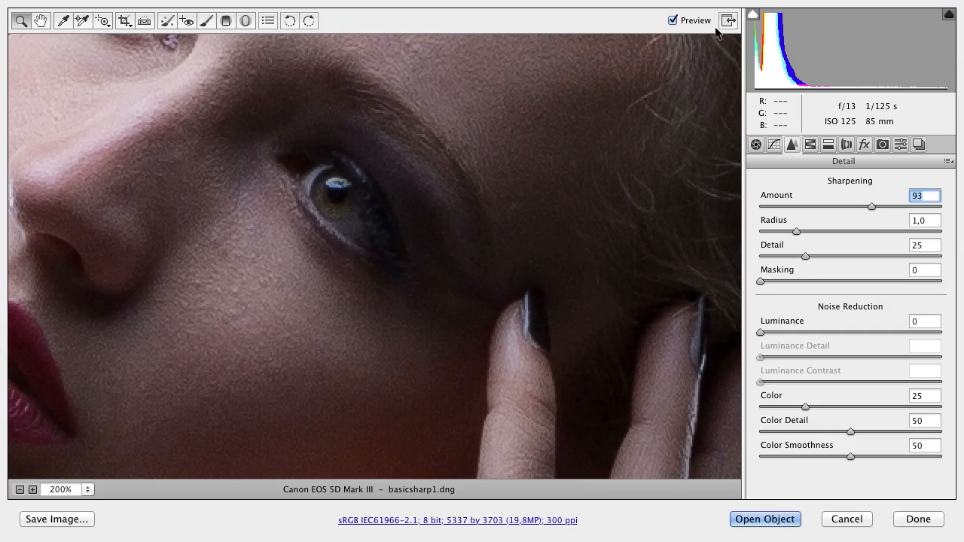
{"action": "mouse_move", "coordinate": [791, 234]}
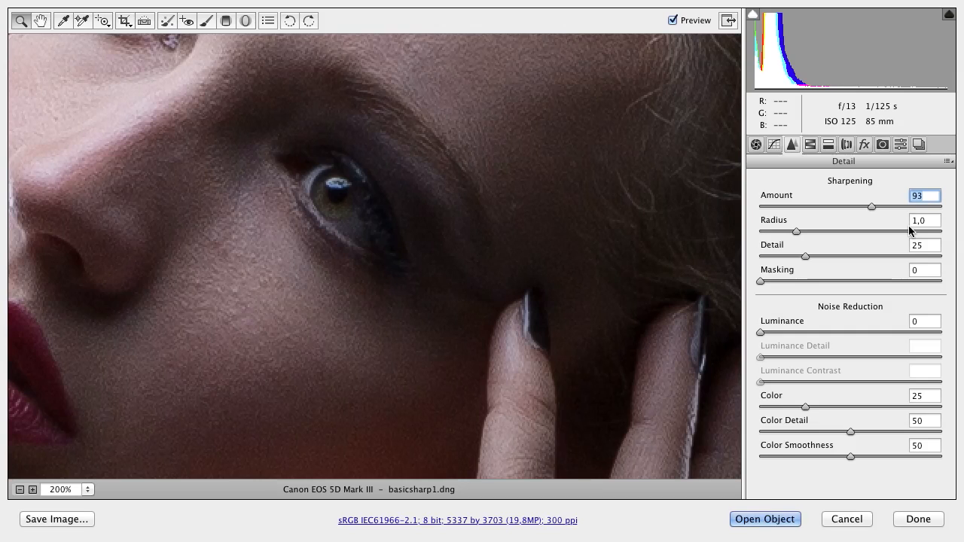
{"action": "mouse_move", "coordinate": [831, 254]}
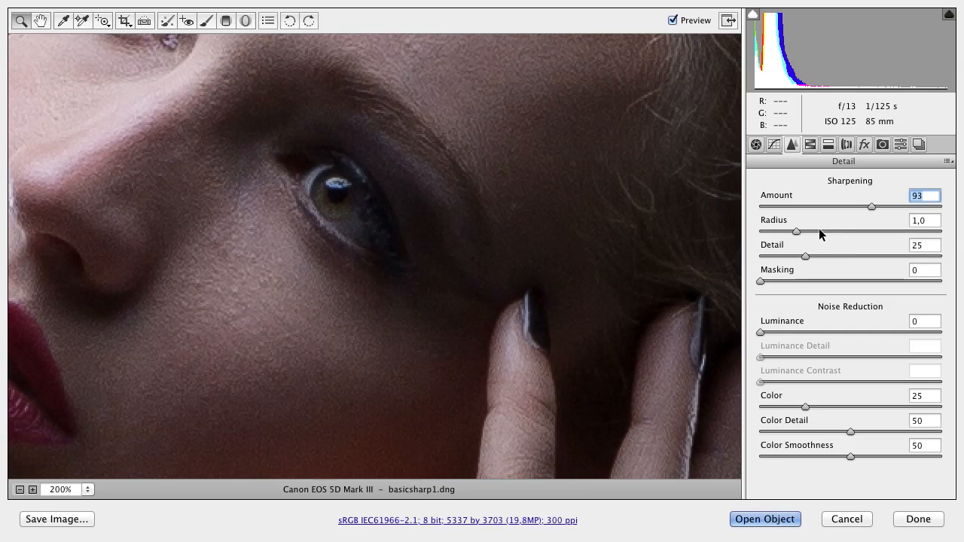
Lower the sharpening Radius from 1.0 to 0.6.
{"action": "left_click", "coordinate": [924, 220]}
{"action": "type", "text": "0,6"}
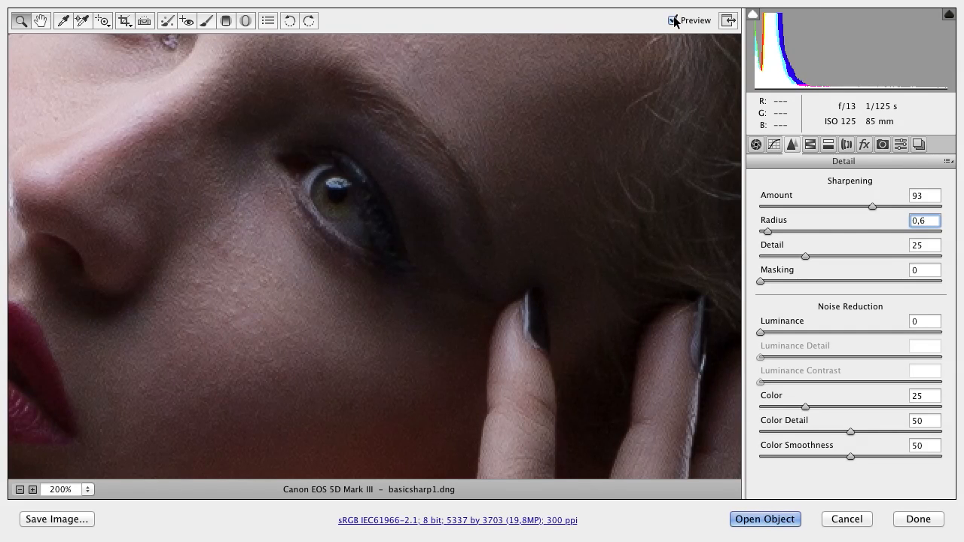
{"action": "mouse_move", "coordinate": [398, 291]}
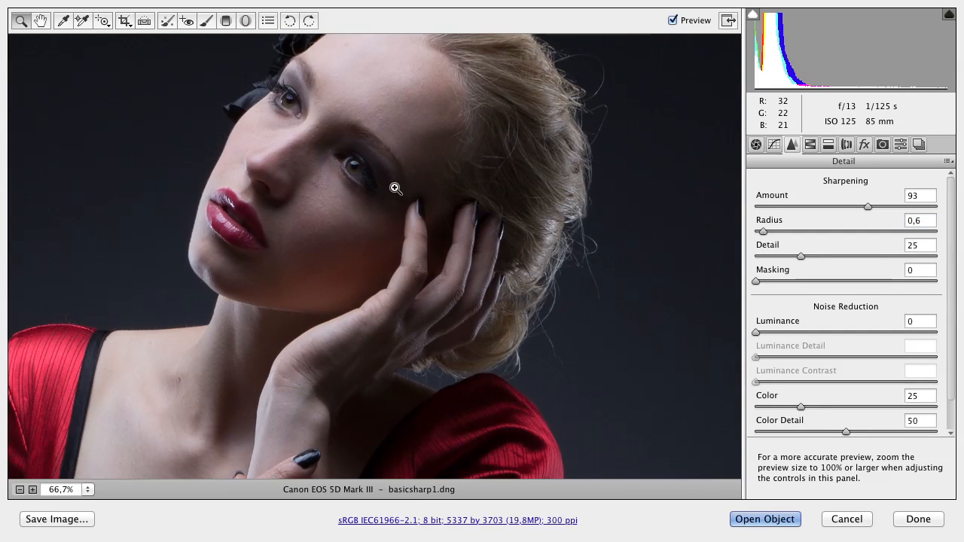
{"action": "mouse_move", "coordinate": [348, 177]}
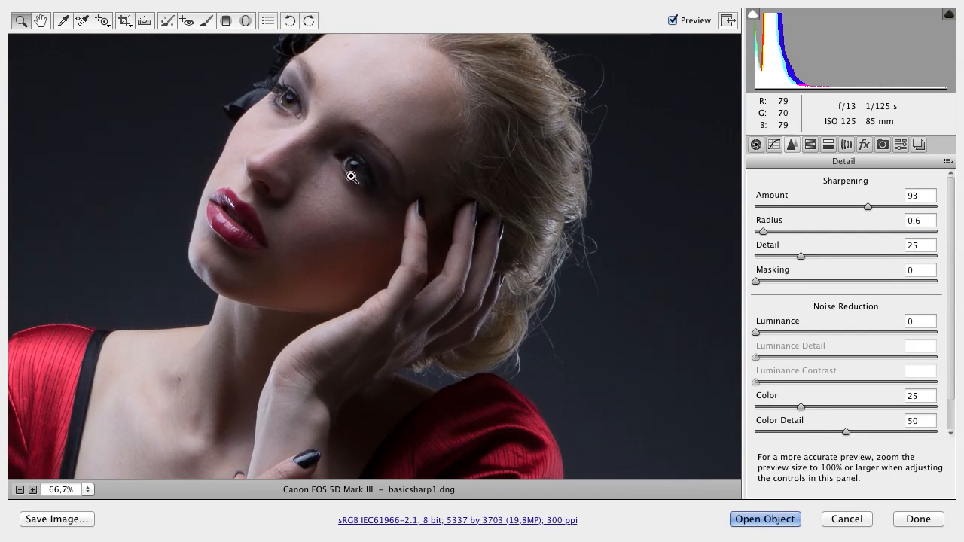
View the face at 100% and lower the sharpening Amount toward 60.
{"action": "left_click", "coordinate": [350, 175]}
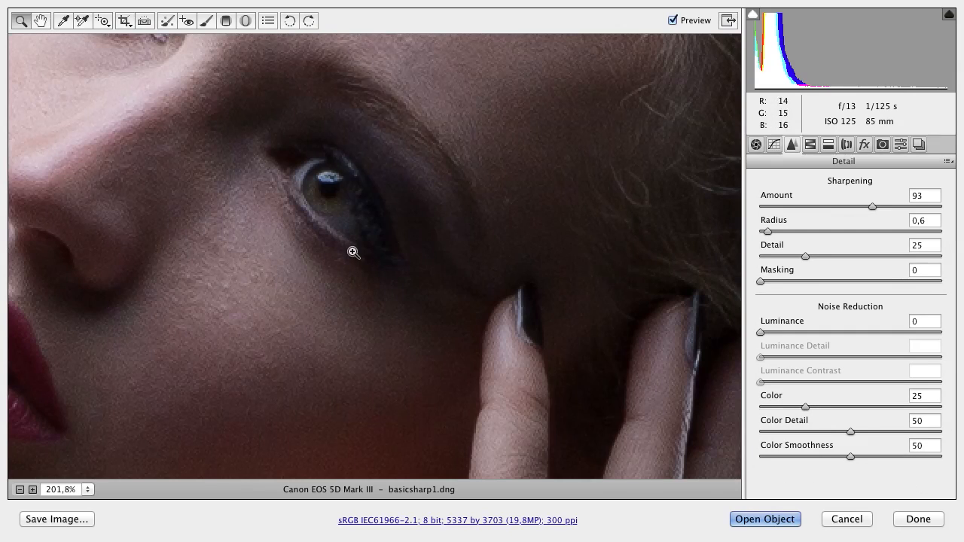
{"action": "left_click", "coordinate": [85, 490]}
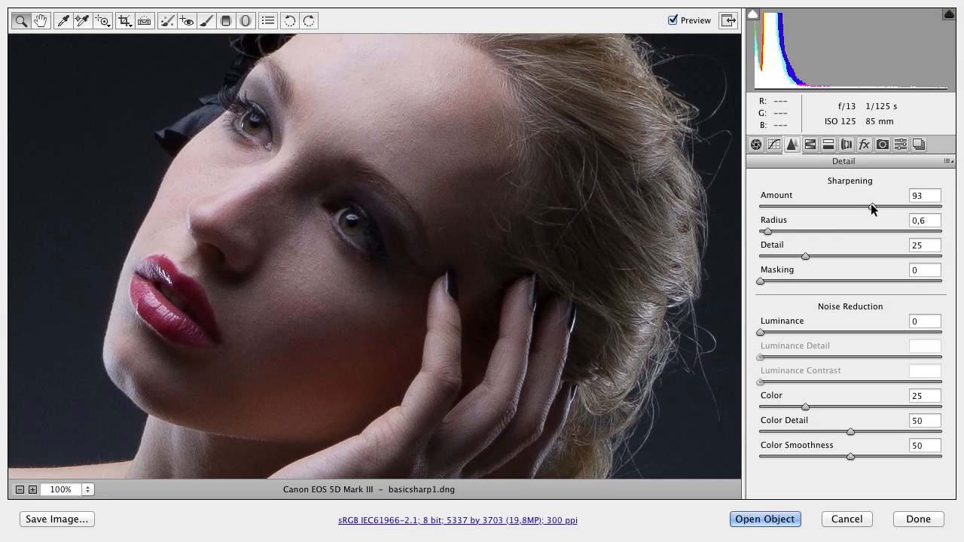
{"action": "left_click", "coordinate": [925, 195]}
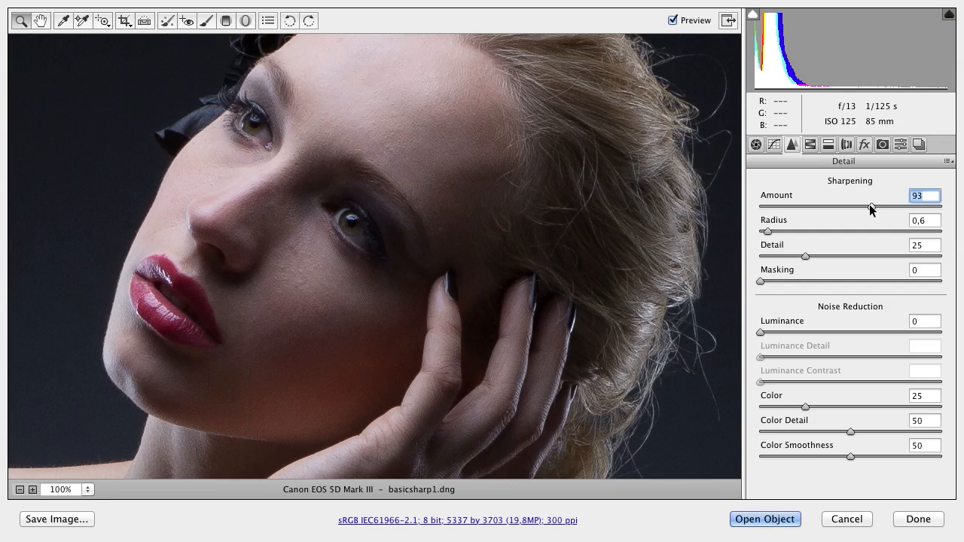
{"action": "left_click_drag", "start_coordinate": [870, 207], "coordinate": [844, 207]}
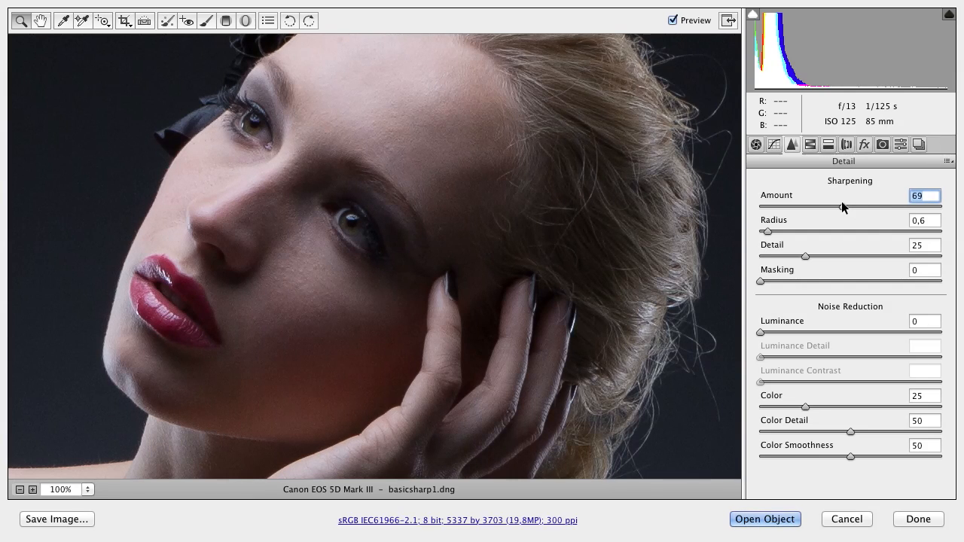
{"action": "left_click_drag", "start_coordinate": [844, 206], "coordinate": [832, 206]}
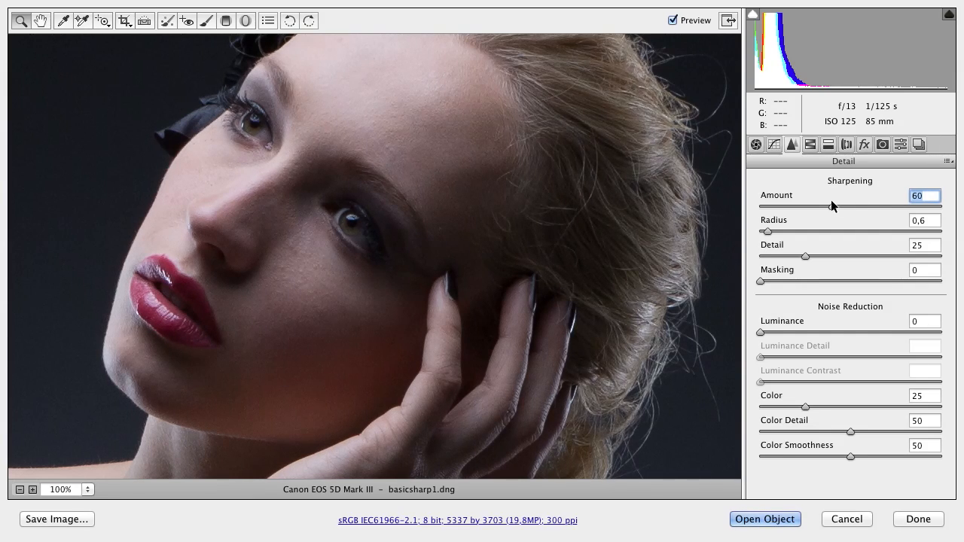
Magnify the eye, compare with Preview off and on, and set Amount to 70.
{"action": "left_click_drag", "start_coordinate": [283, 157], "coordinate": [465, 314]}
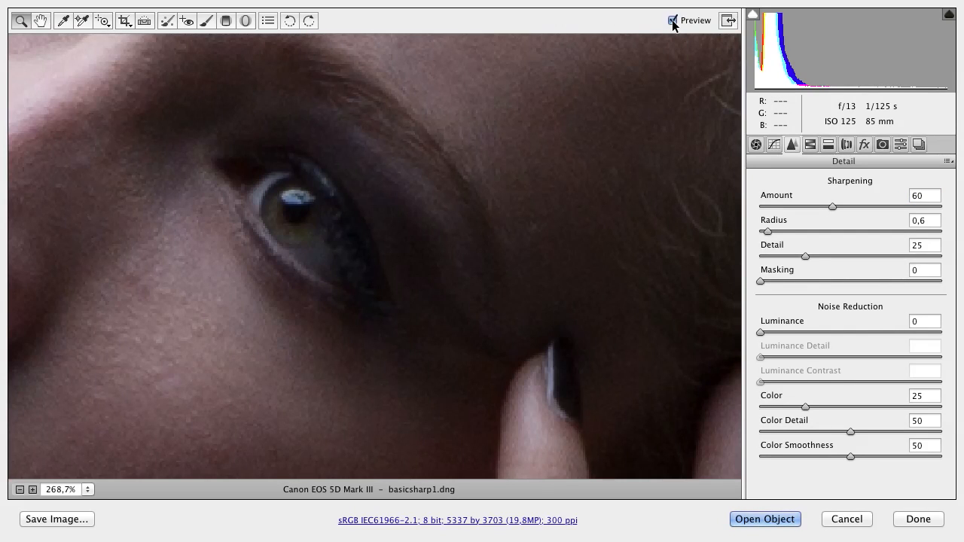
{"action": "left_click", "coordinate": [669, 21]}
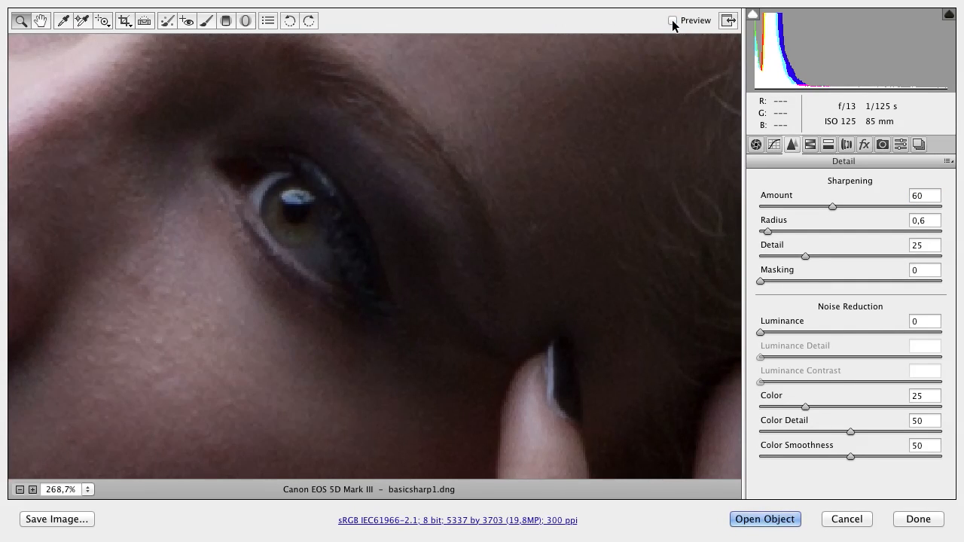
{"action": "left_click", "coordinate": [670, 20]}
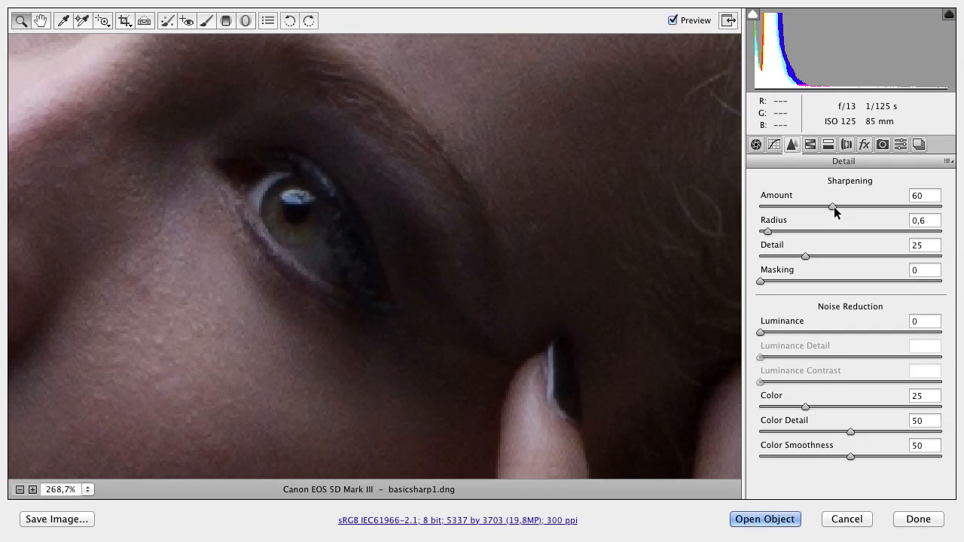
{"action": "left_click_drag", "start_coordinate": [833, 207], "coordinate": [845, 208]}
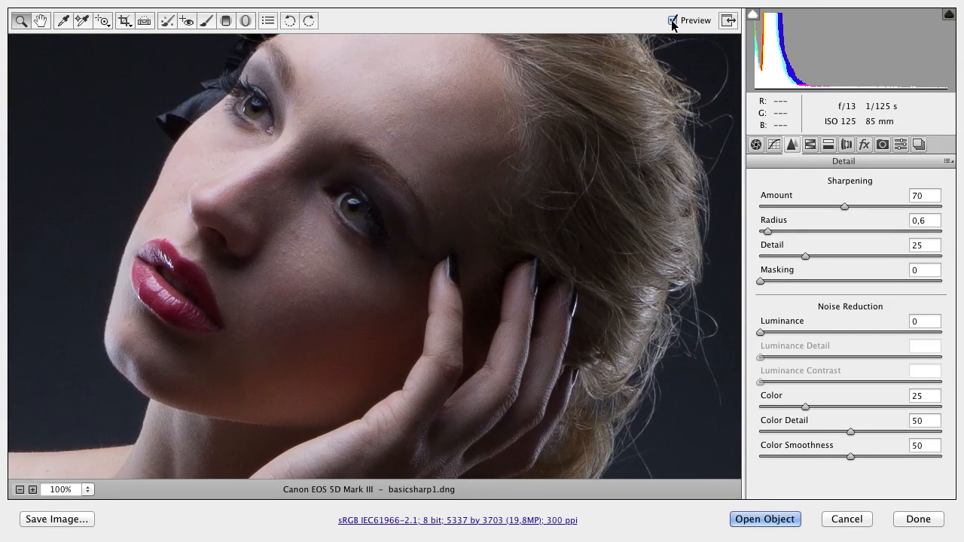
{"action": "left_click", "coordinate": [667, 21]}
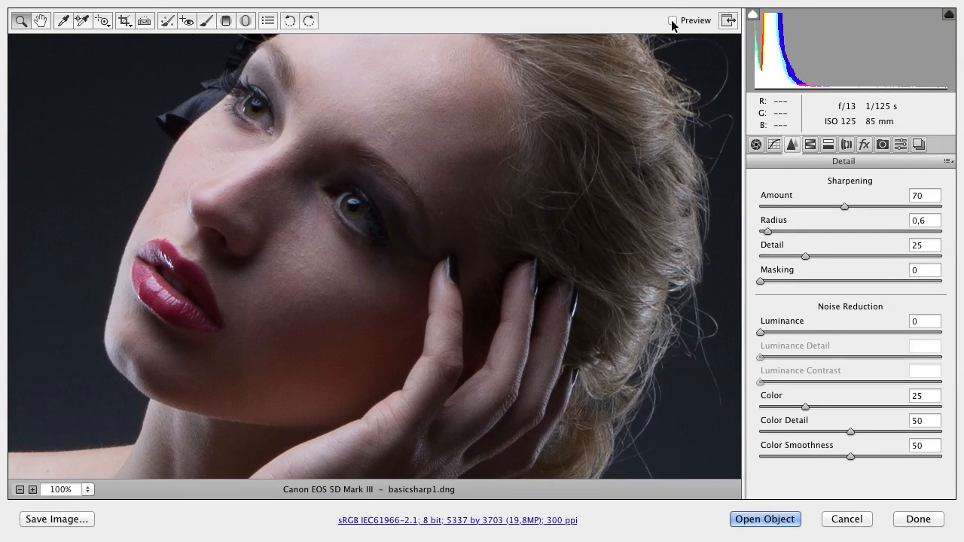
Finish basicsharp1.dng and open basicsharp2.dng from Bridge in Camera Raw.
{"action": "left_click", "coordinate": [667, 21]}
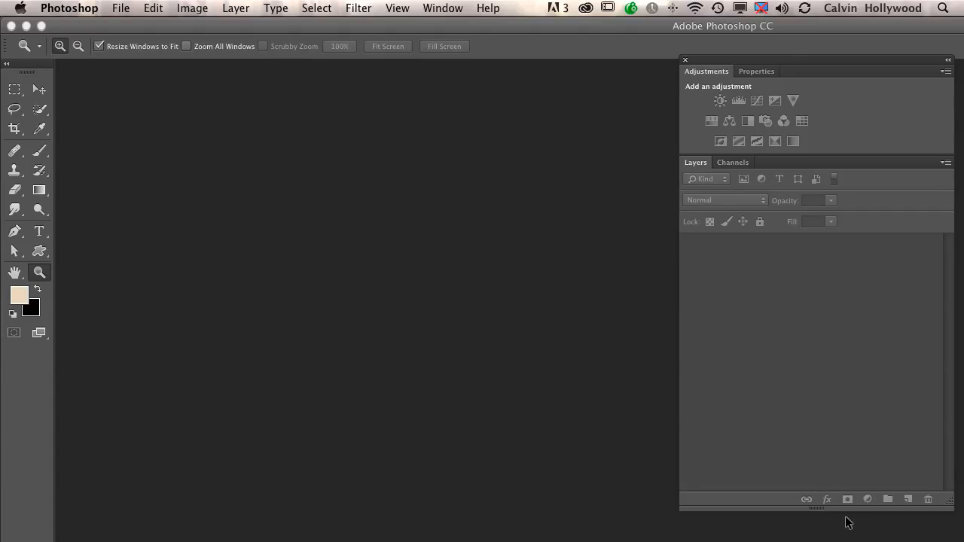
{"action": "left_click", "coordinate": [751, 506]}
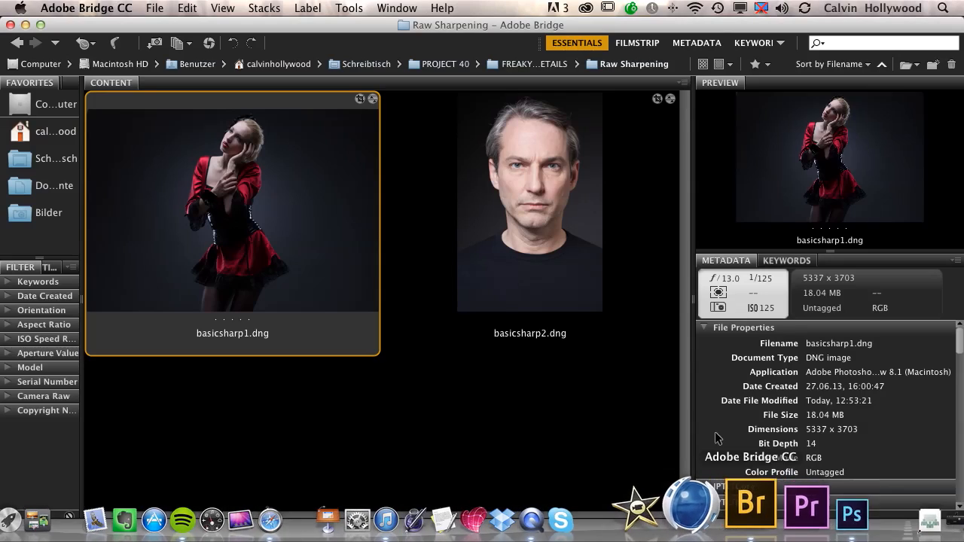
{"action": "double_click", "coordinate": [530, 203]}
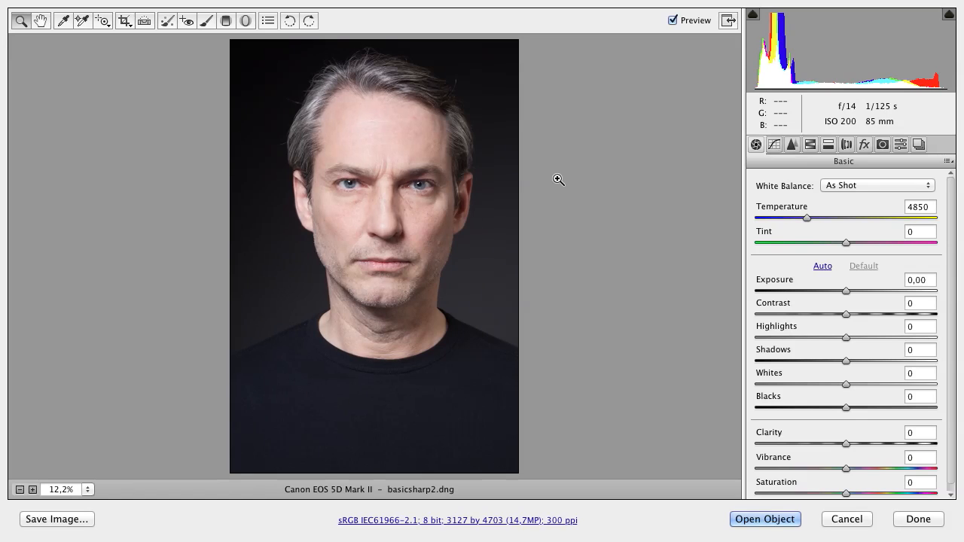
Lower the male portrait's Exposure to -0.70 and zoom to 100% on his eye.
{"action": "left_click_drag", "start_coordinate": [846, 290], "coordinate": [842, 290]}
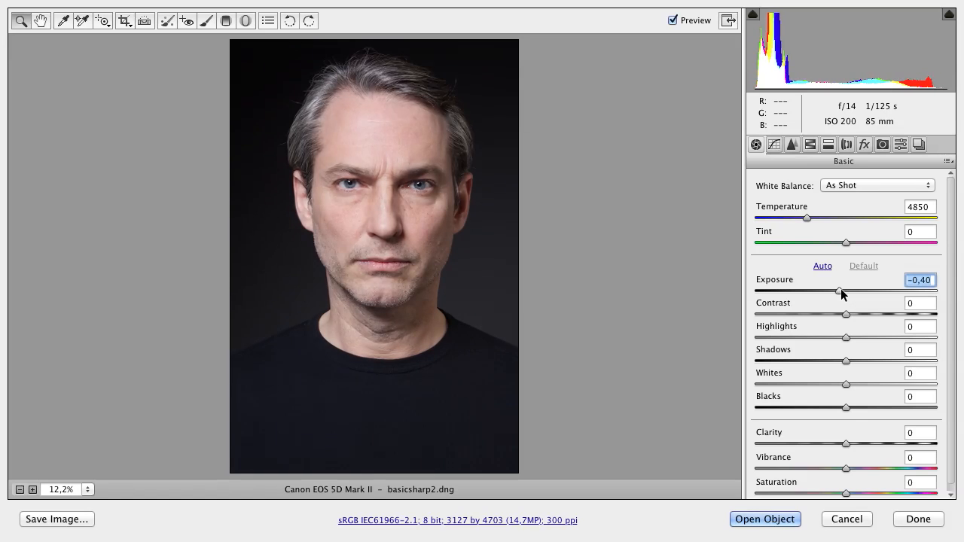
{"action": "left_click_drag", "start_coordinate": [839, 291], "coordinate": [833, 291]}
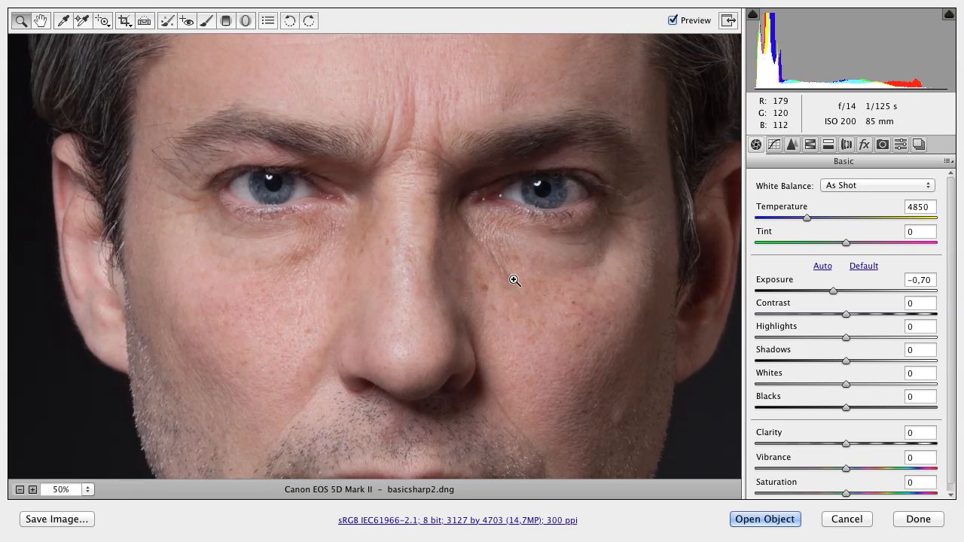
{"action": "left_click", "coordinate": [514, 281]}
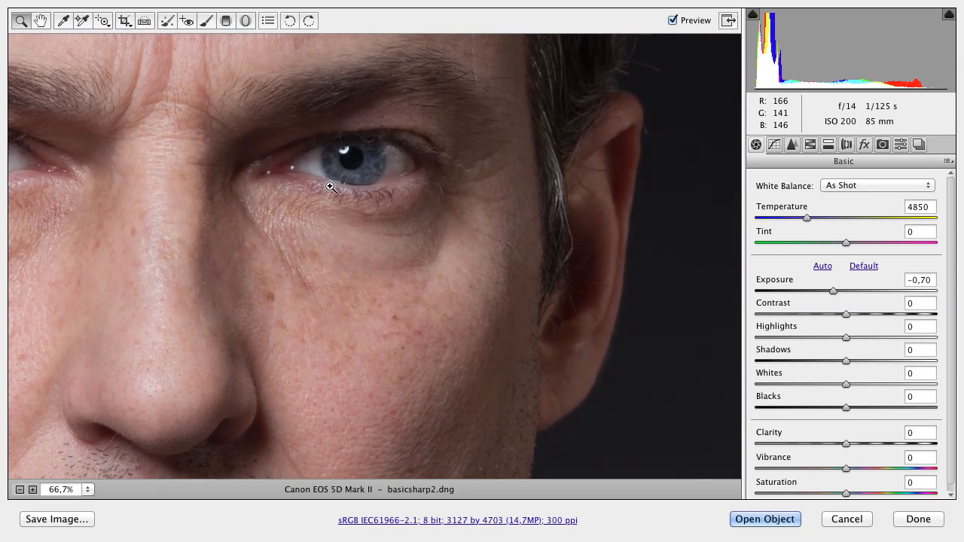
{"action": "left_click", "coordinate": [330, 186]}
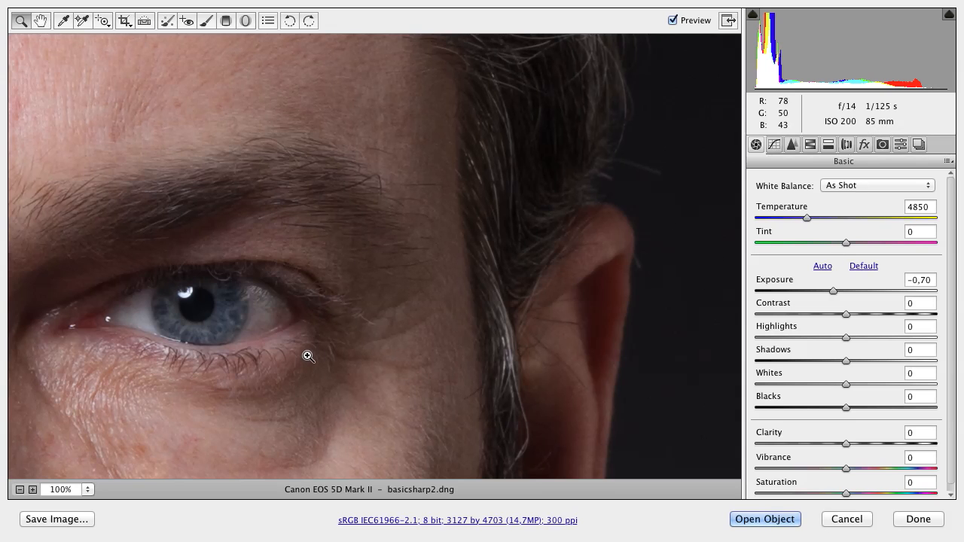
{"action": "left_click_drag", "start_coordinate": [307, 356], "coordinate": [692, 203]}
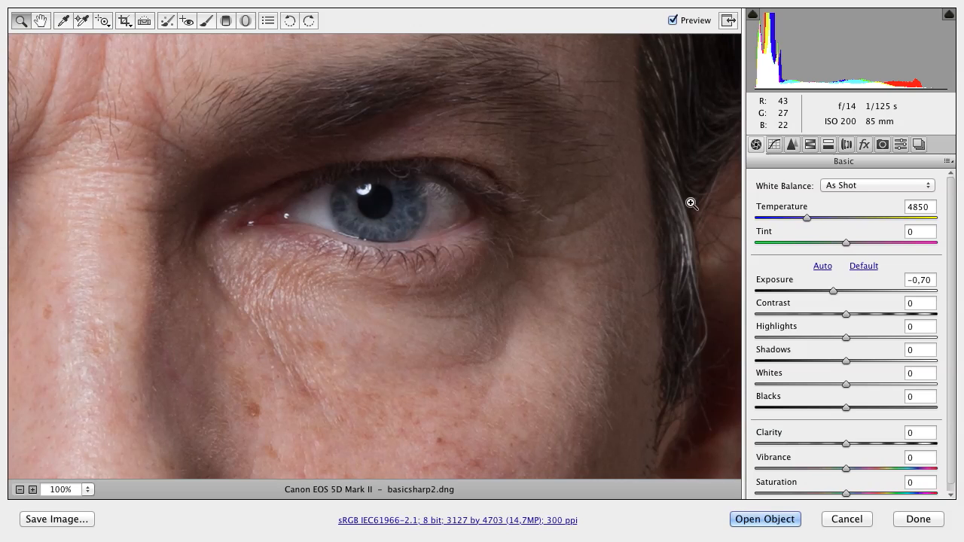
{"action": "mouse_move", "coordinate": [390, 227]}
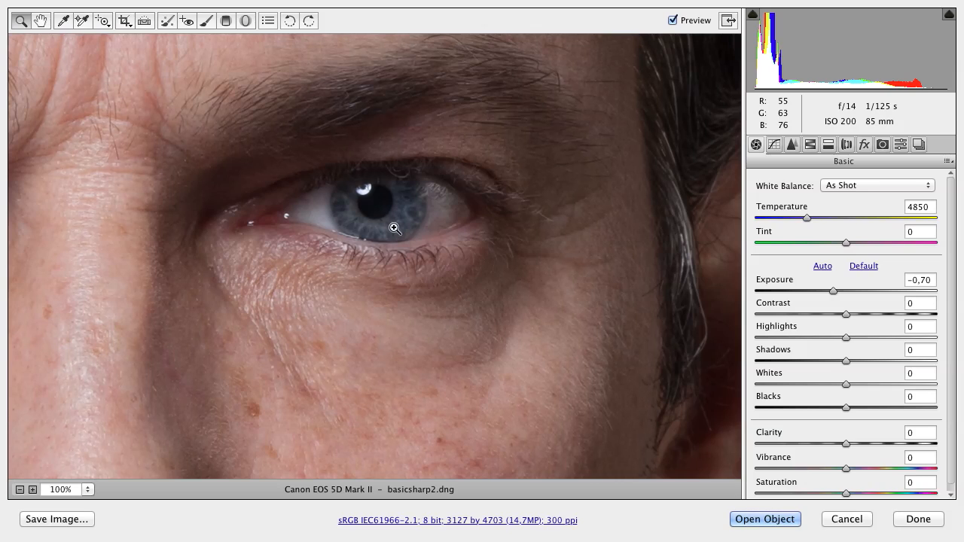
{"action": "mouse_move", "coordinate": [451, 241]}
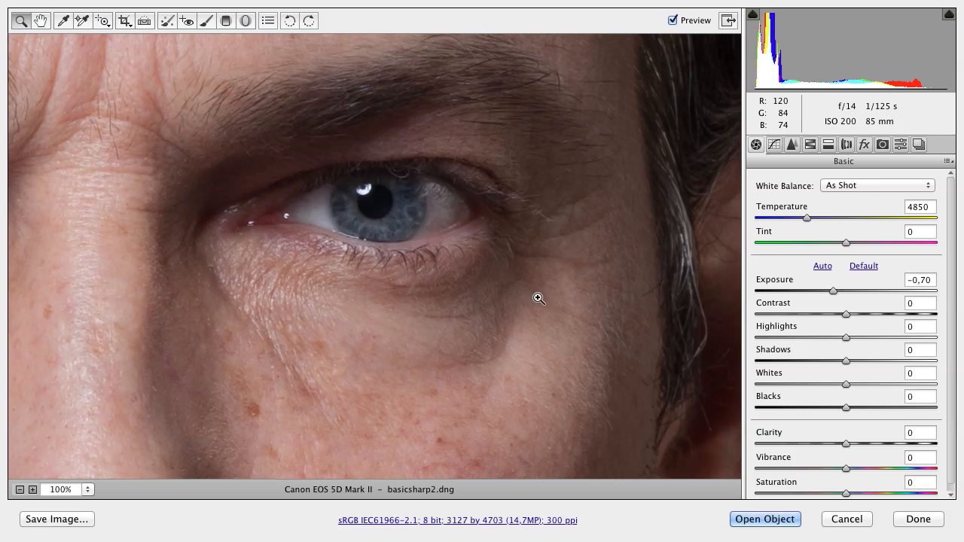
Set the sharpening Radius to 0.6 and raise Amount to about 100.
{"action": "left_click", "coordinate": [791, 144]}
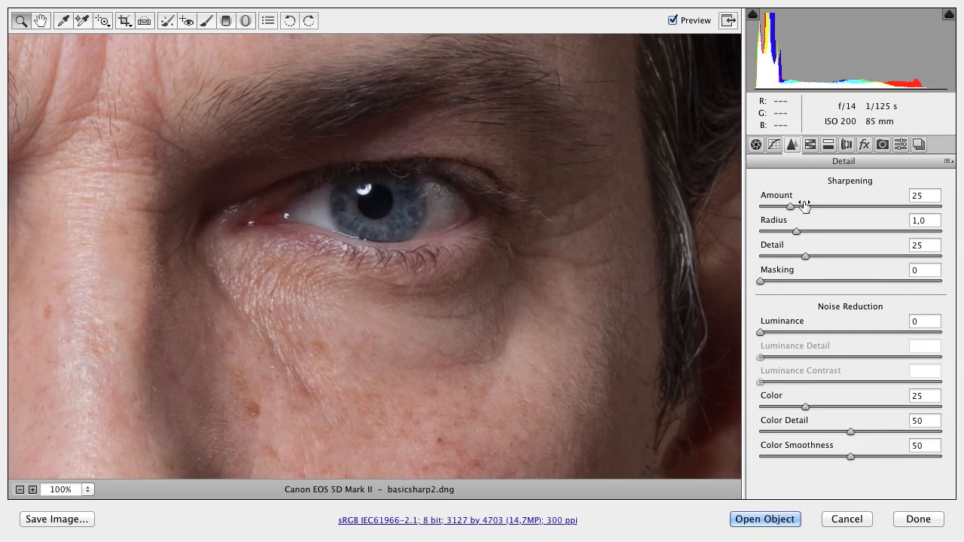
{"action": "left_click_drag", "start_coordinate": [804, 231], "coordinate": [779, 231]}
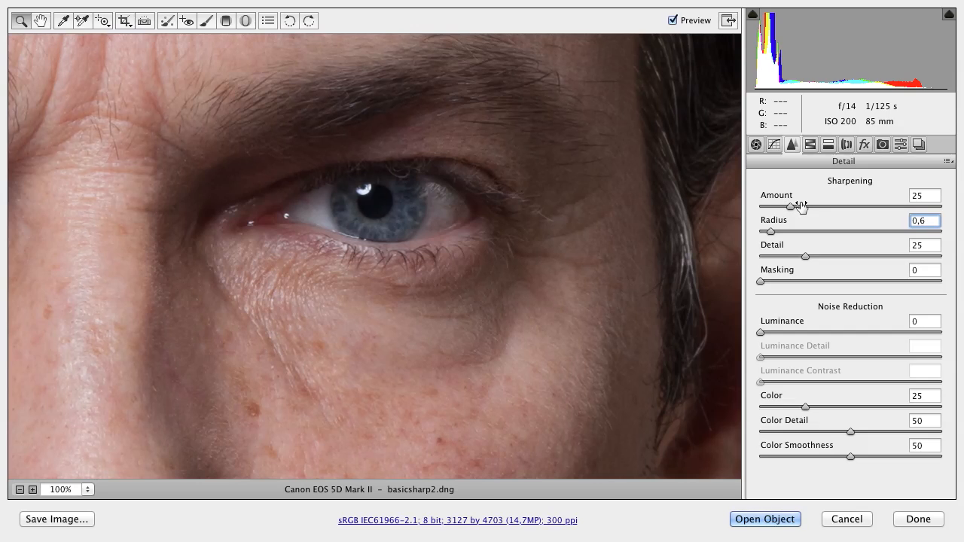
{"action": "mouse_move", "coordinate": [810, 207]}
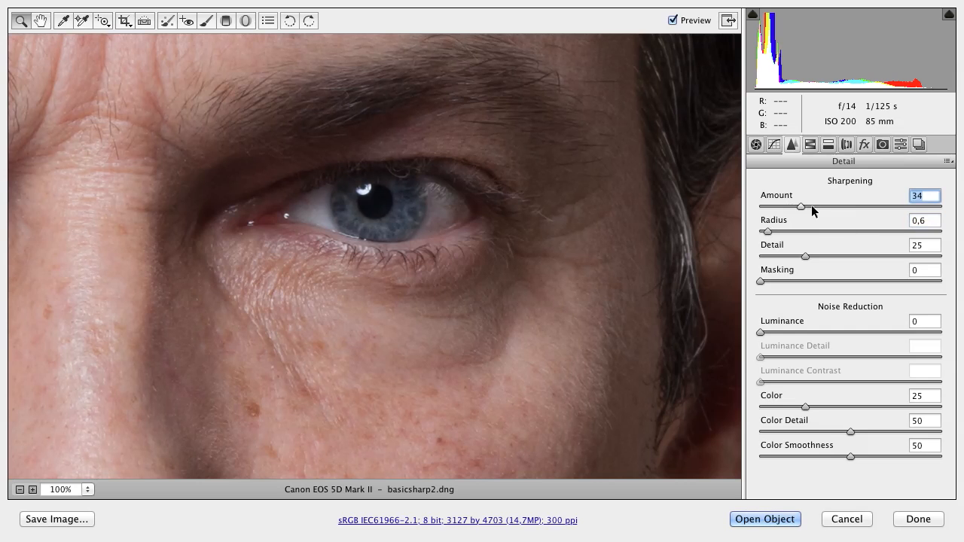
{"action": "left_click_drag", "start_coordinate": [802, 207], "coordinate": [859, 207]}
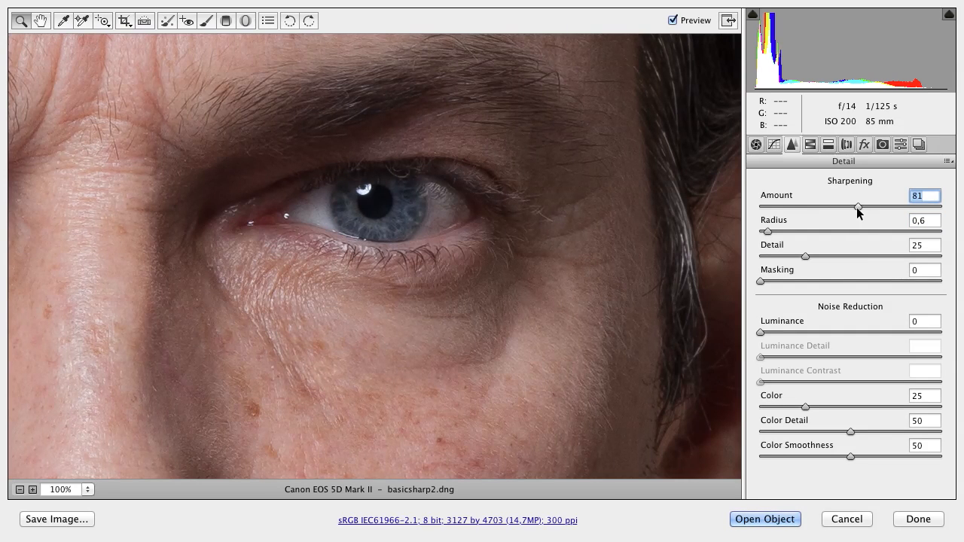
{"action": "left_click_drag", "start_coordinate": [858, 207], "coordinate": [876, 207]}
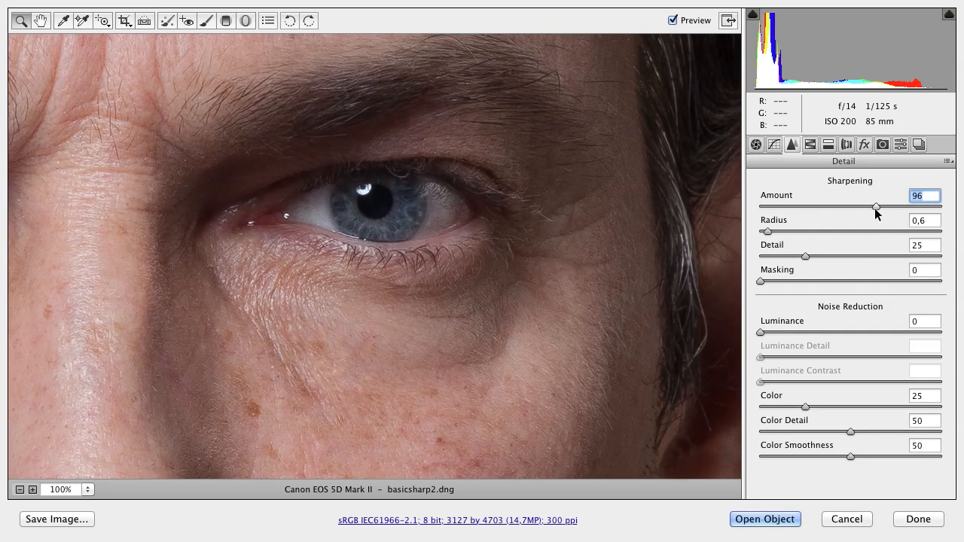
{"action": "left_click_drag", "start_coordinate": [876, 207], "coordinate": [881, 206]}
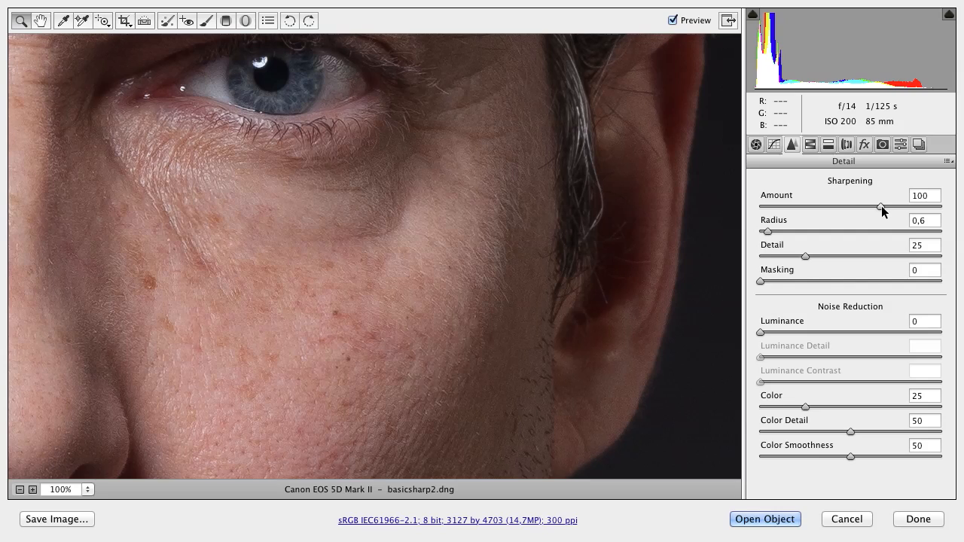
Try a very strong sharpening Amount, then settle it back at 101.
{"action": "left_click_drag", "start_coordinate": [881, 207], "coordinate": [867, 207]}
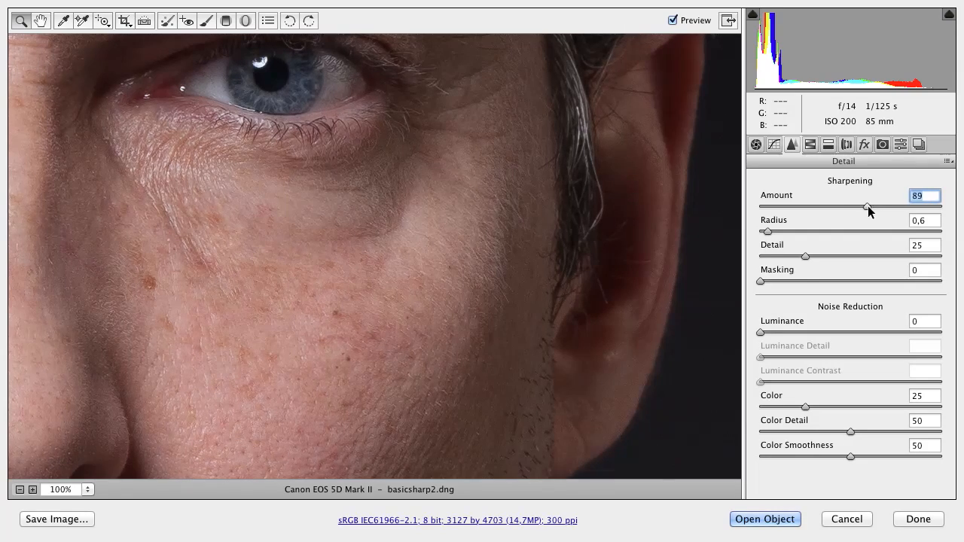
{"action": "left_click_drag", "start_coordinate": [866, 207], "coordinate": [911, 207]}
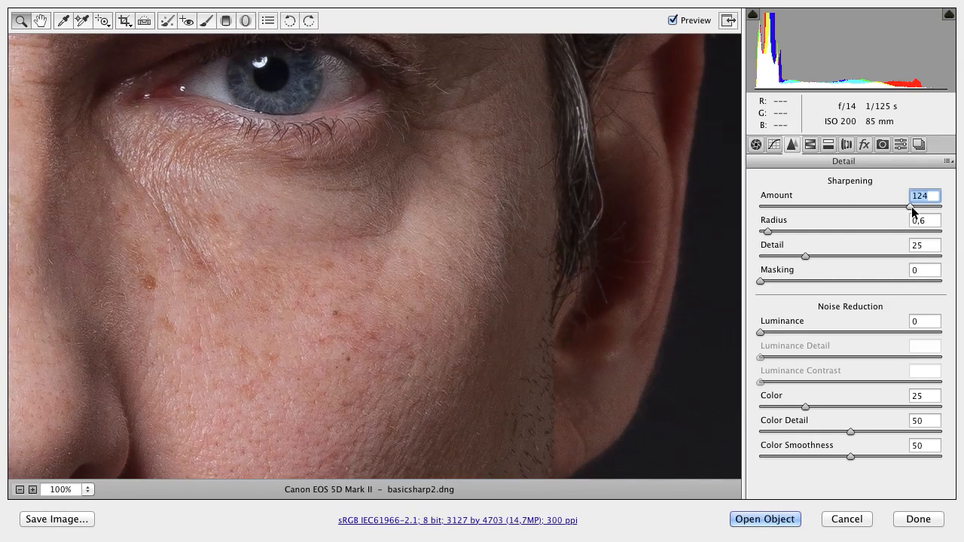
{"action": "left_click_drag", "start_coordinate": [912, 207], "coordinate": [928, 207]}
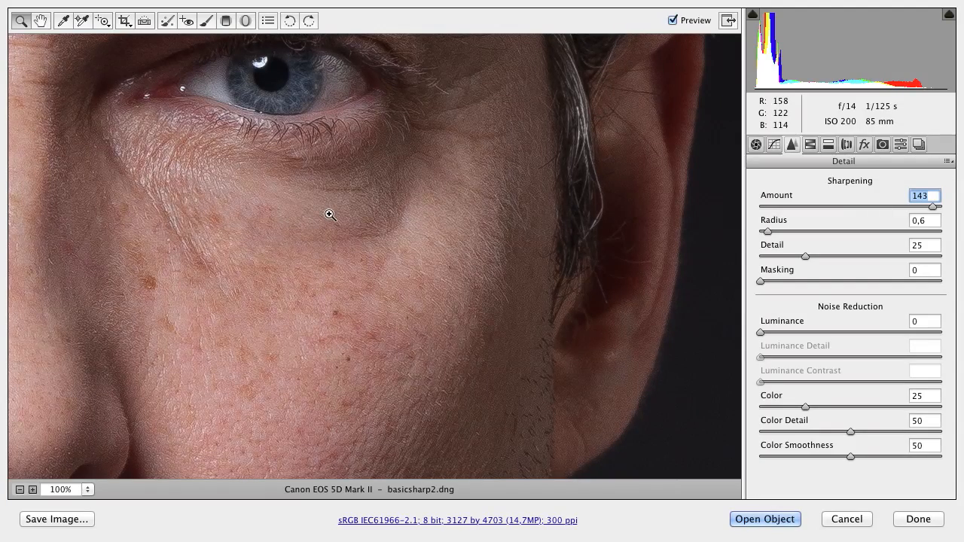
{"action": "left_click_drag", "start_coordinate": [329, 215], "coordinate": [466, 347]}
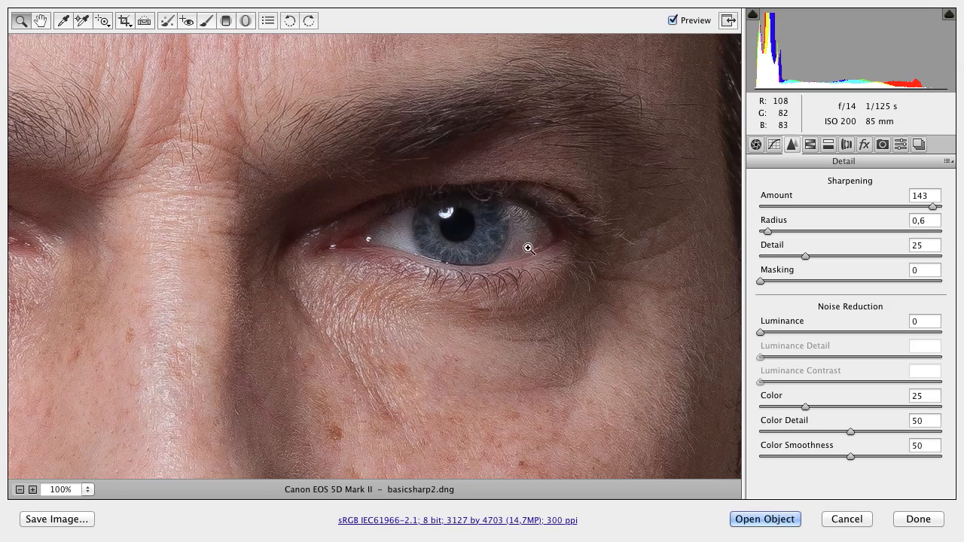
{"action": "left_click_drag", "start_coordinate": [938, 206], "coordinate": [903, 206]}
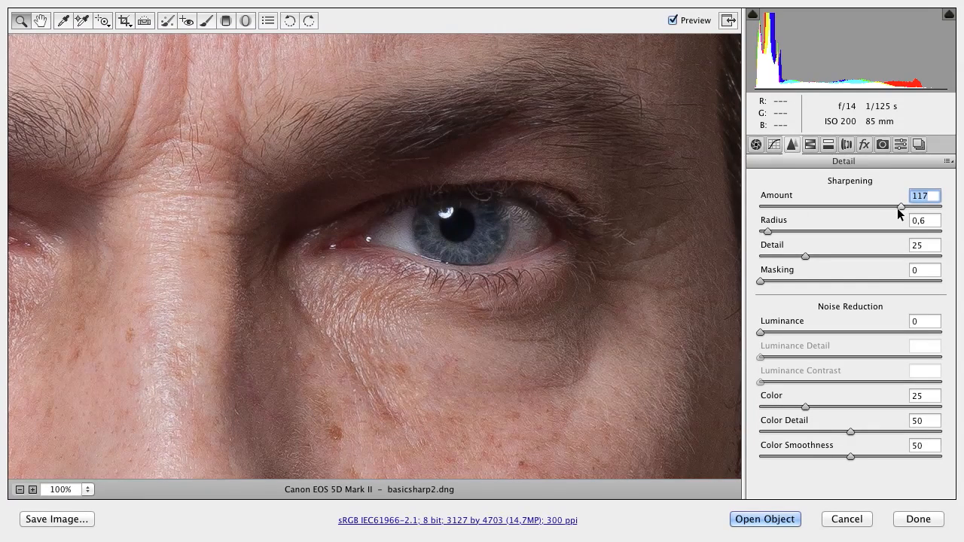
{"action": "left_click_drag", "start_coordinate": [904, 207], "coordinate": [892, 207]}
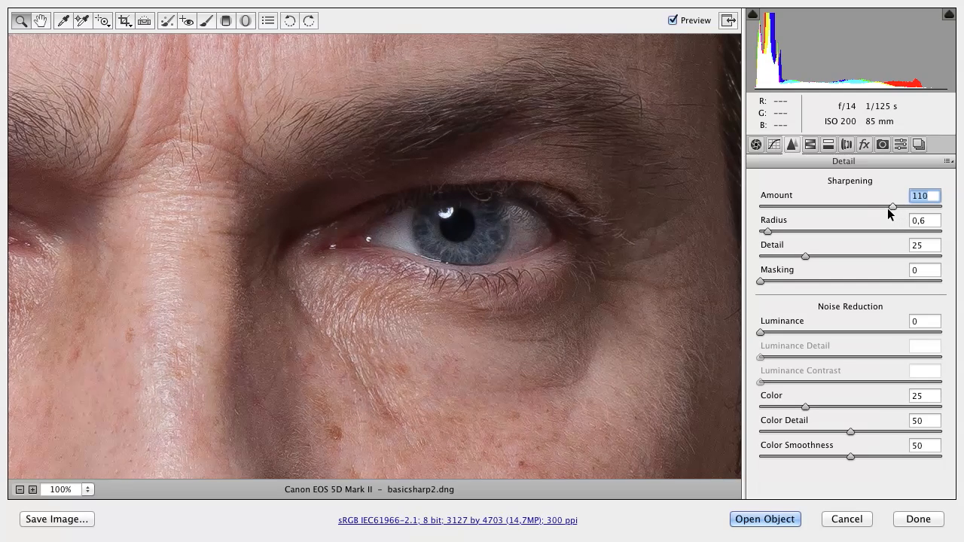
{"action": "left_click_drag", "start_coordinate": [893, 207], "coordinate": [883, 207]}
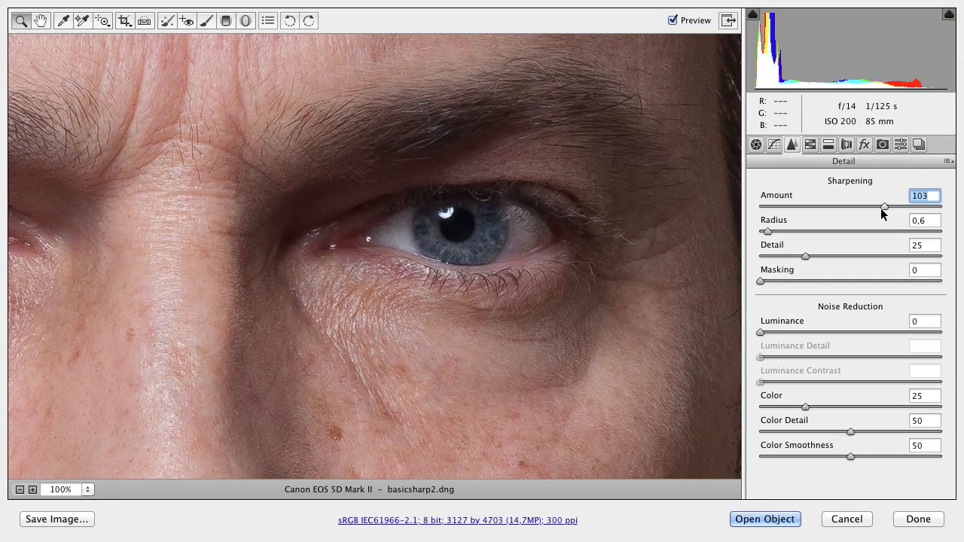
{"action": "left_click_drag", "start_coordinate": [884, 206], "coordinate": [881, 206]}
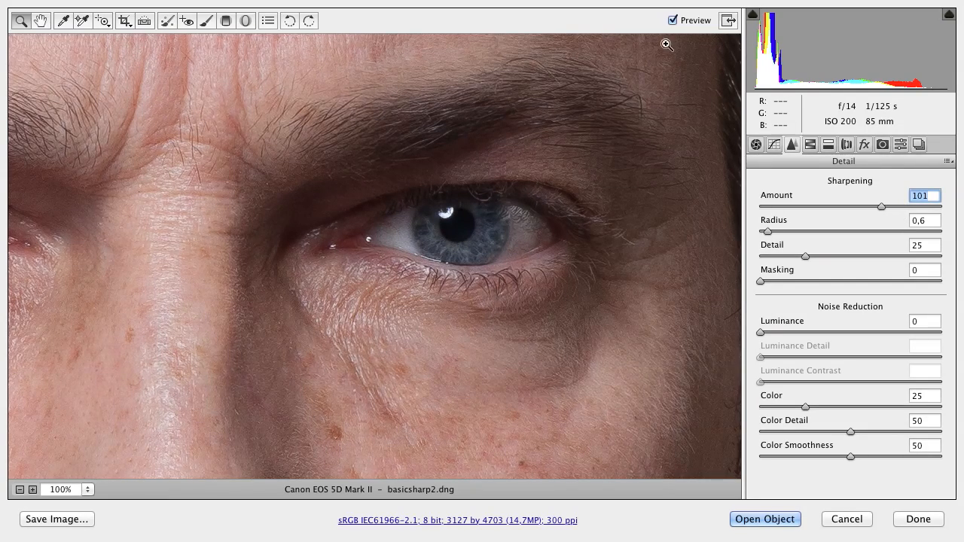
{"action": "left_click", "coordinate": [671, 20]}
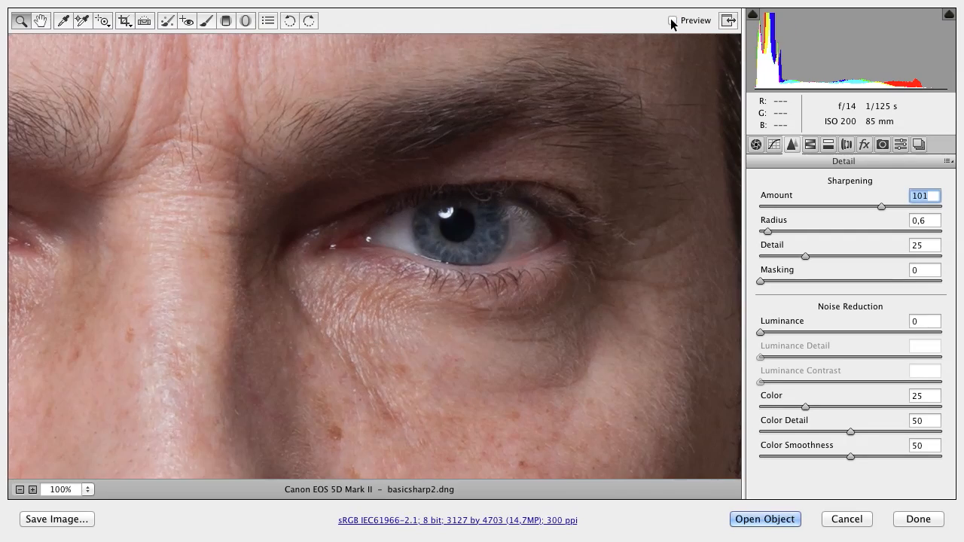
{"action": "left_click", "coordinate": [669, 22]}
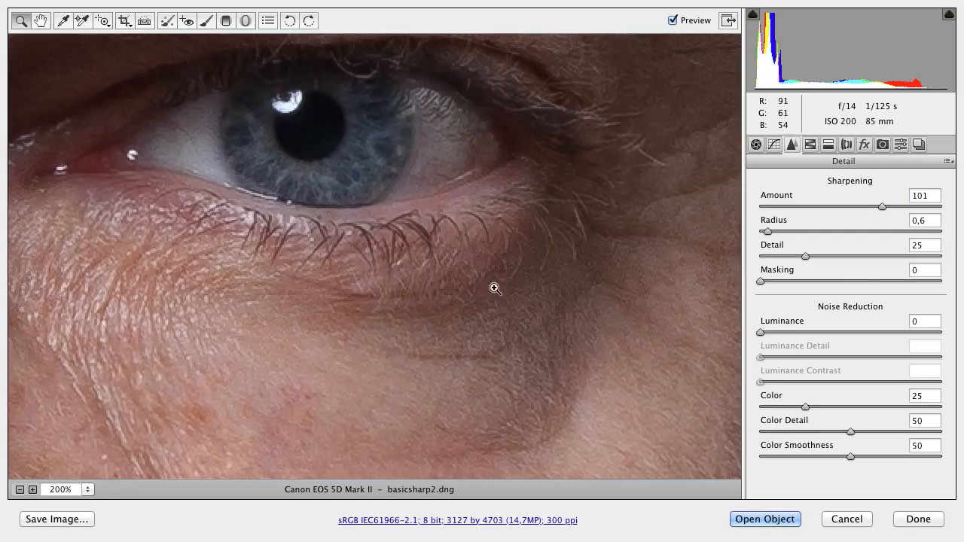
{"action": "left_click", "coordinate": [670, 20]}
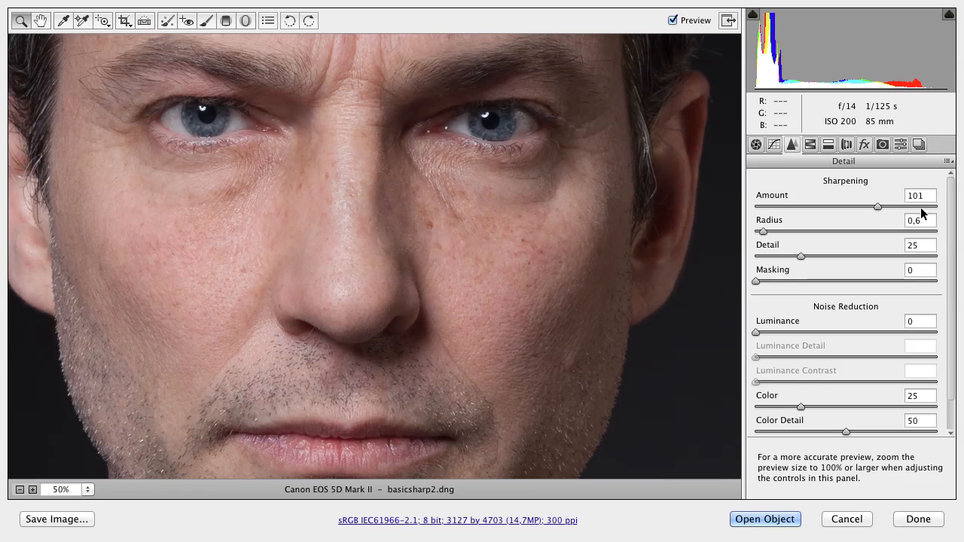
{"action": "mouse_move", "coordinate": [794, 193]}
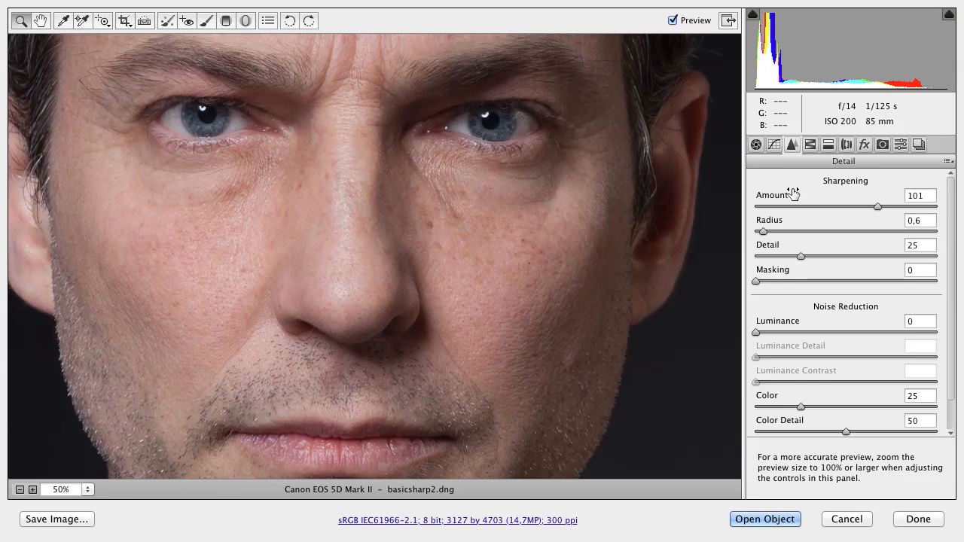